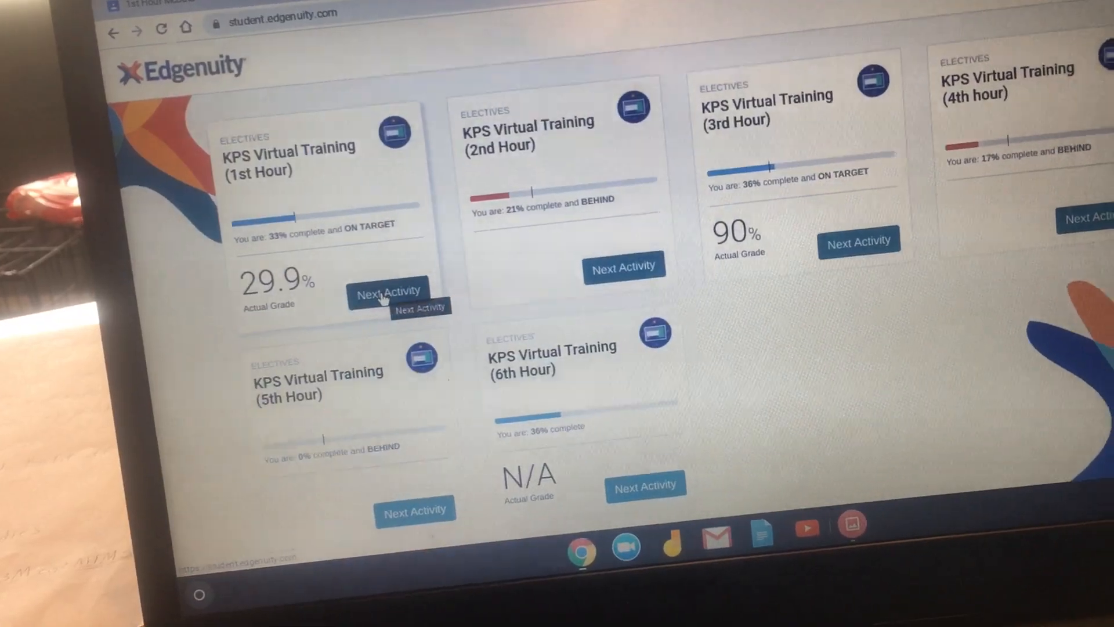
Launch the Understanding Motivation quiz as the 1st Hour course's next activity.
left_click(388, 291)
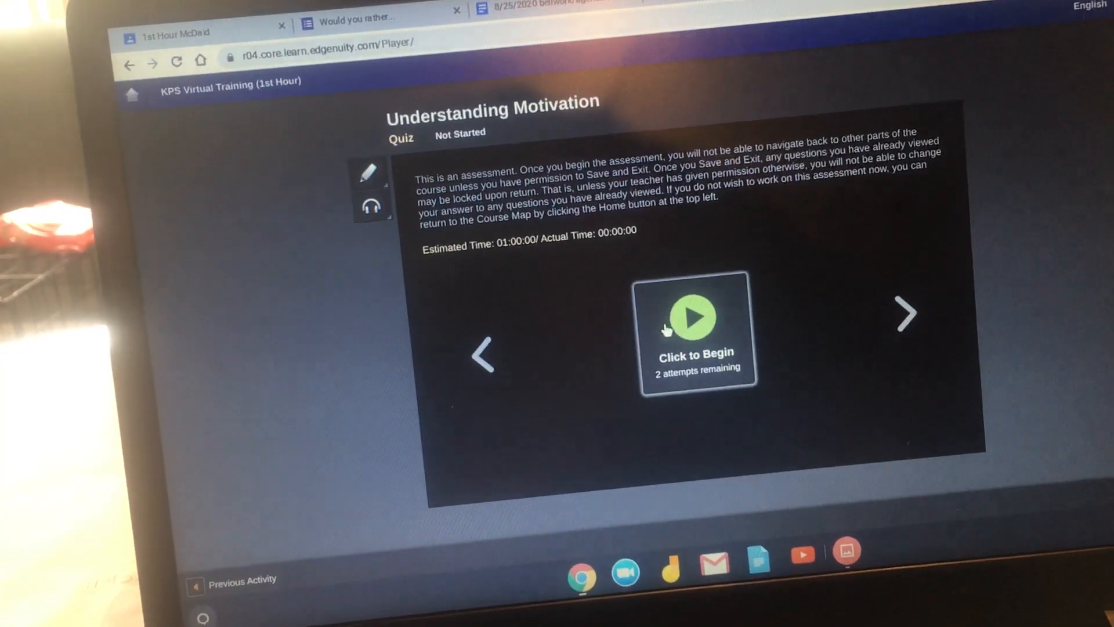
Begin the quiz, answer question 2 as extrinsic motivation, and advance to question 3.
left_click(695, 316)
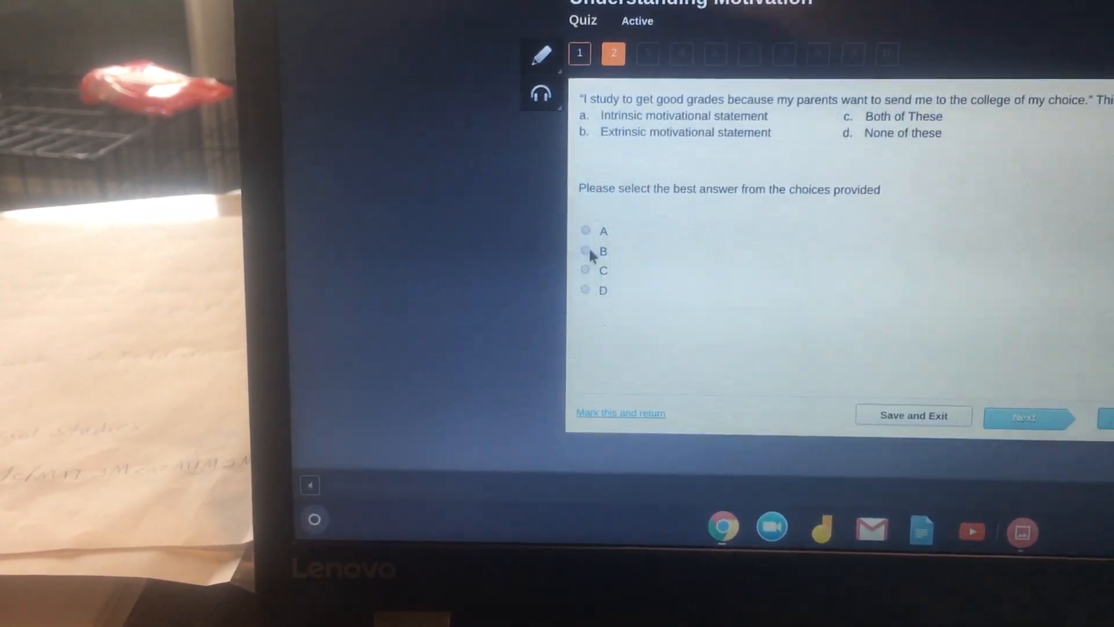
left_click(585, 251)
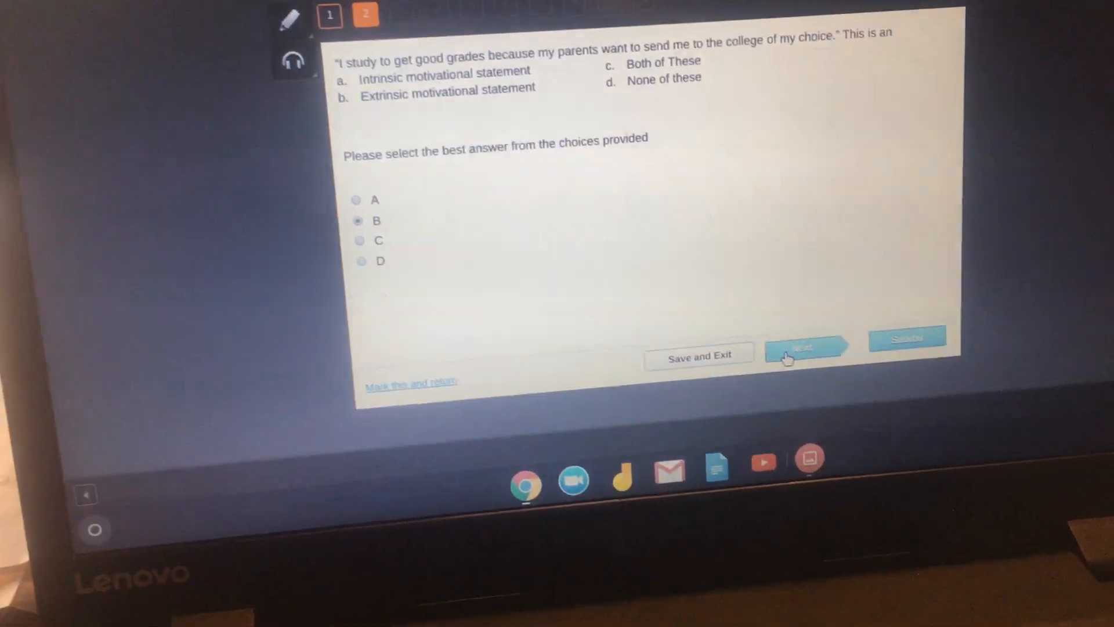
left_click(803, 353)
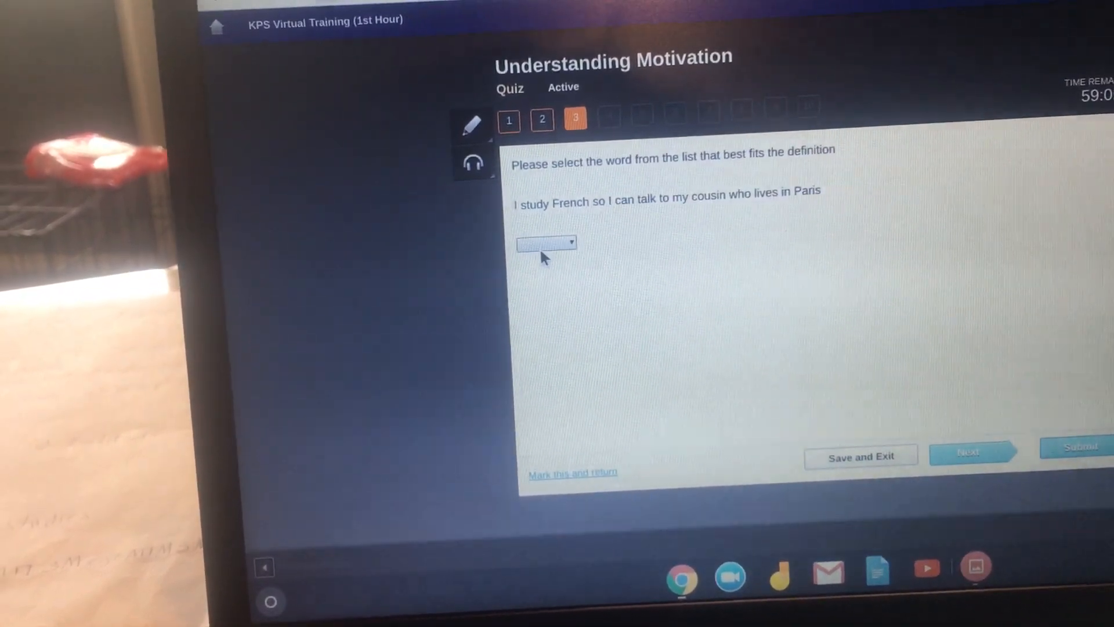
Answer question 3 from its dropdown and question 4 with choice D, reaching question 5.
left_click(545, 243)
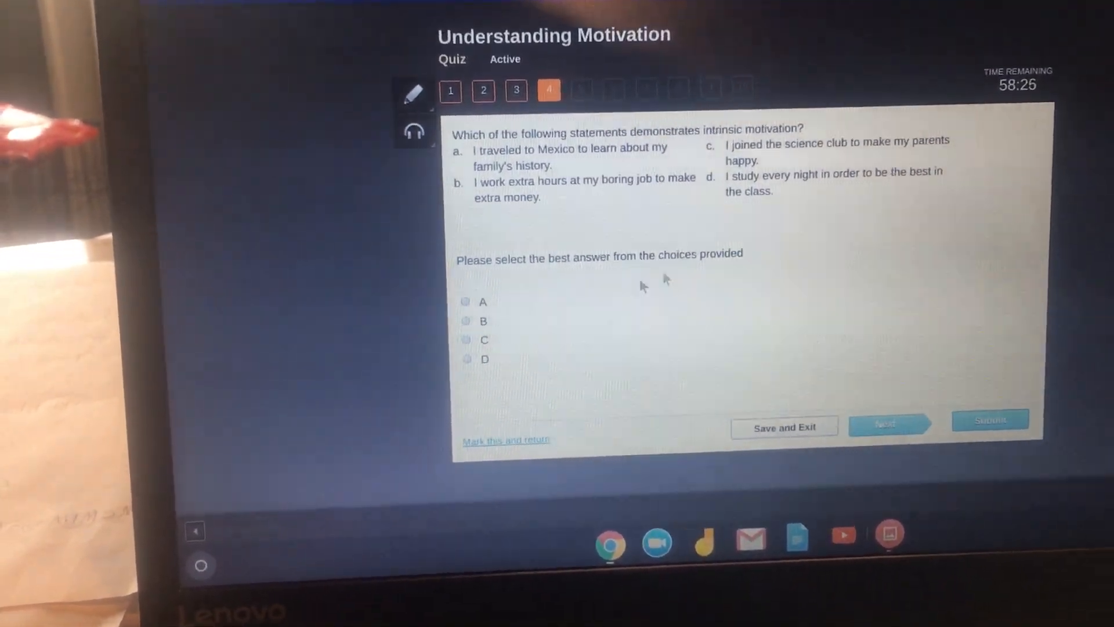
left_click(465, 360)
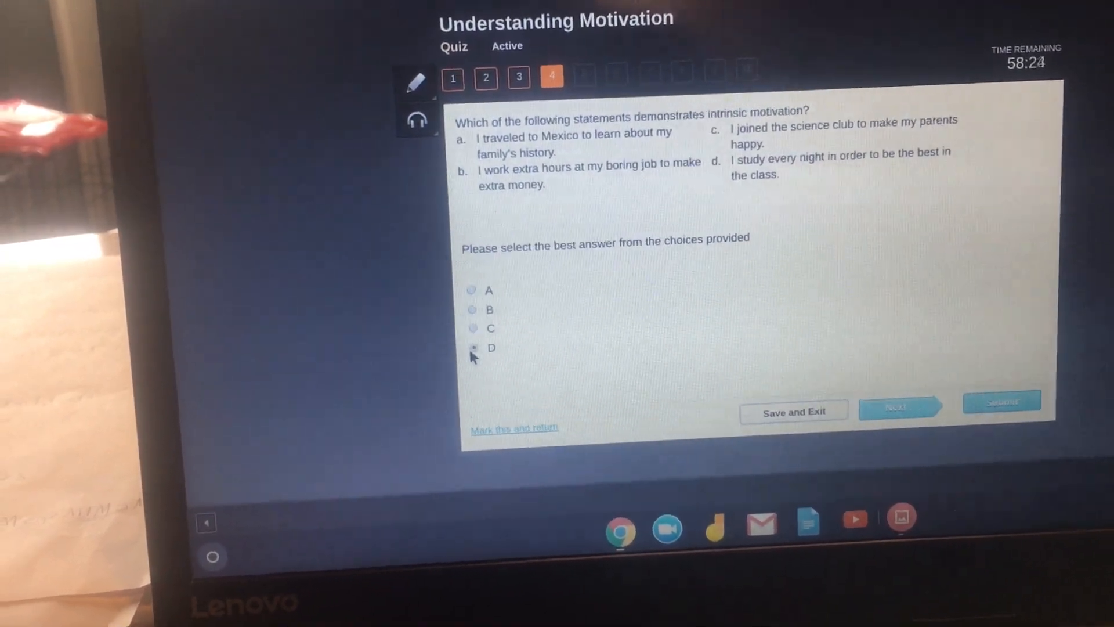
left_click(899, 422)
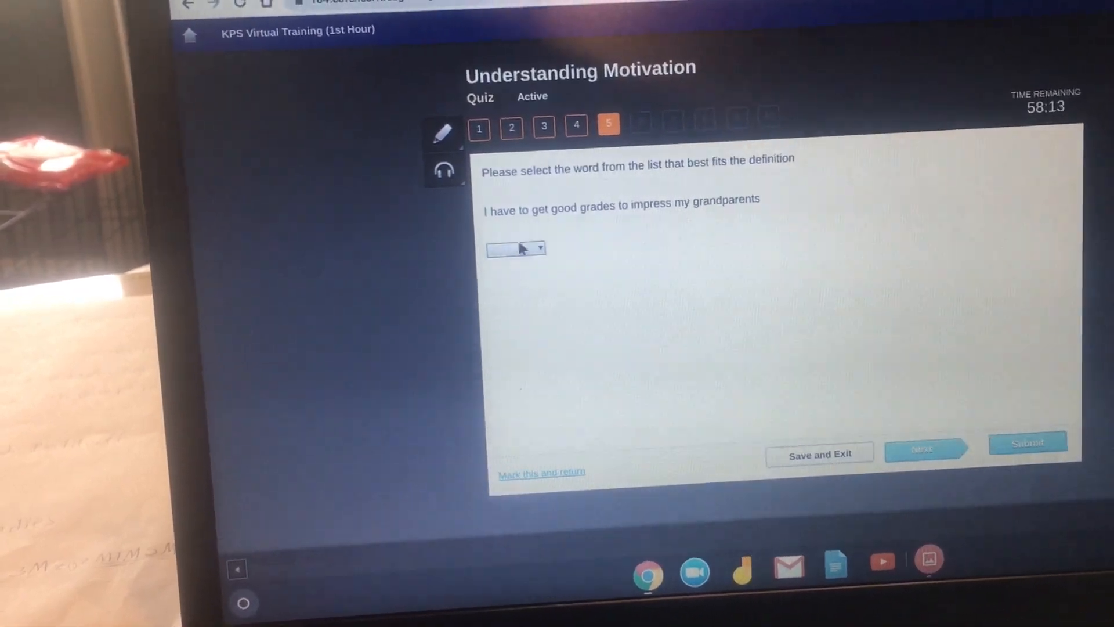
Answer question 5 as Extrinsic, question 6 as D, and pick the word for question 7.
left_click(515, 248)
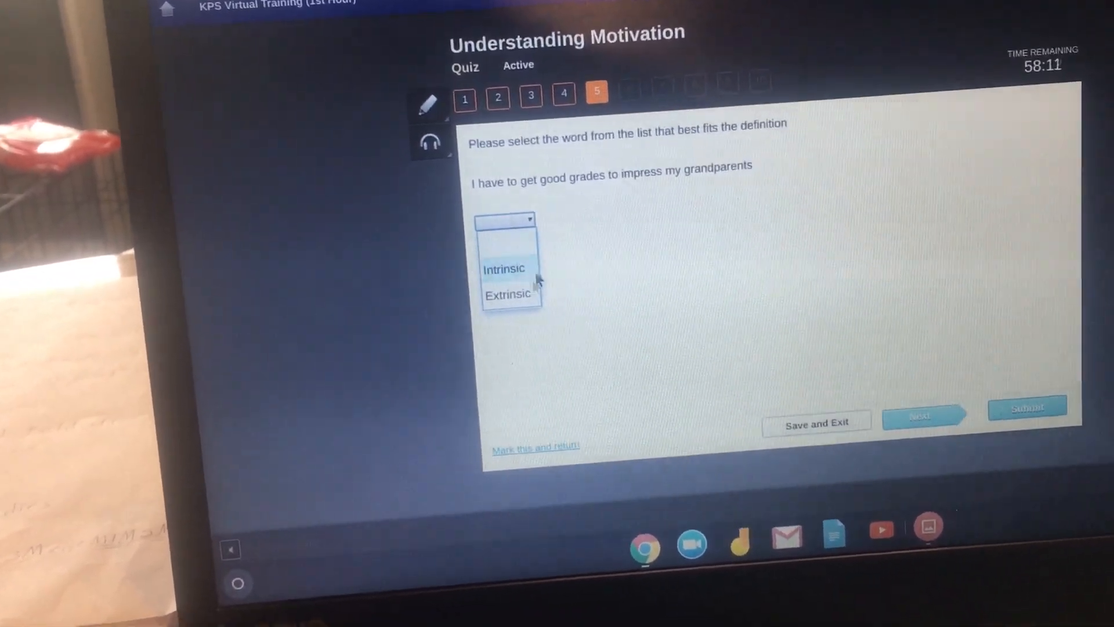
left_click(507, 295)
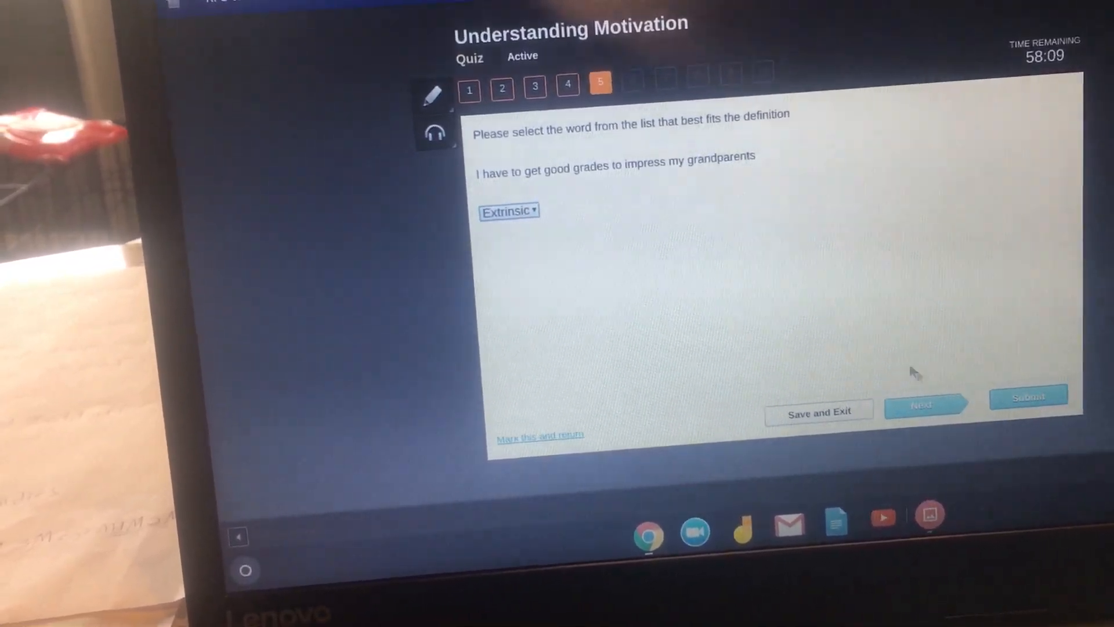
left_click(924, 407)
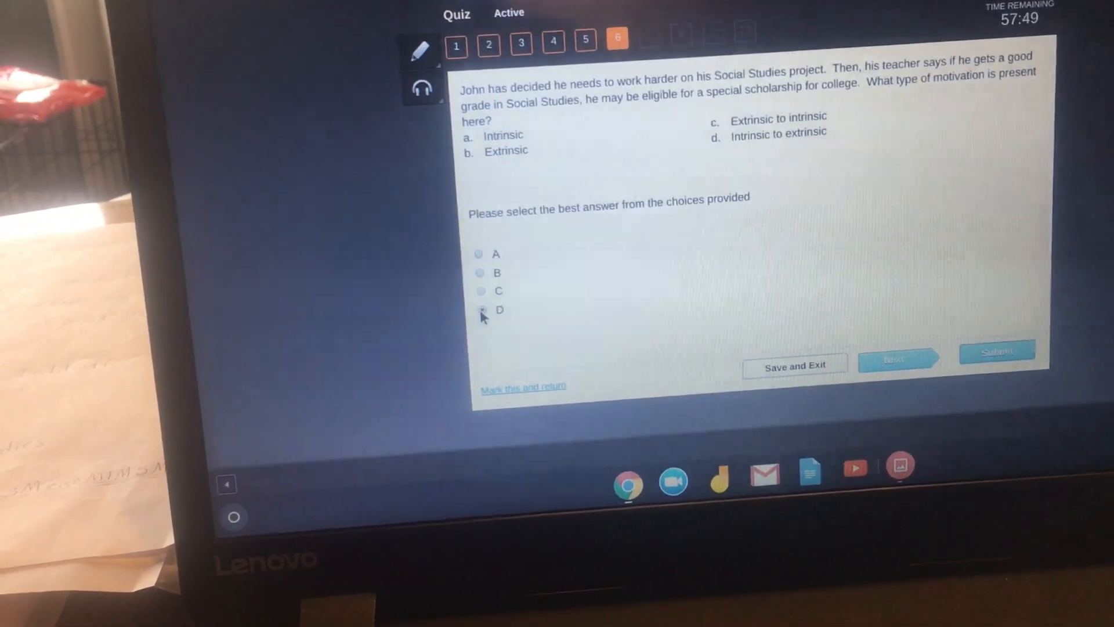
left_click(898, 362)
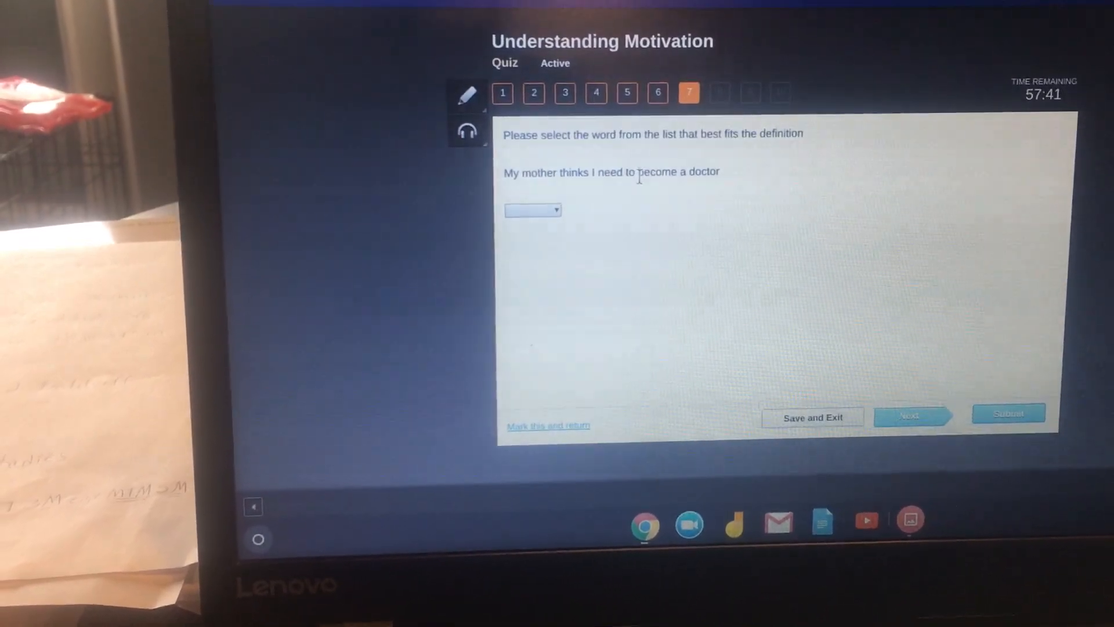
left_click(533, 209)
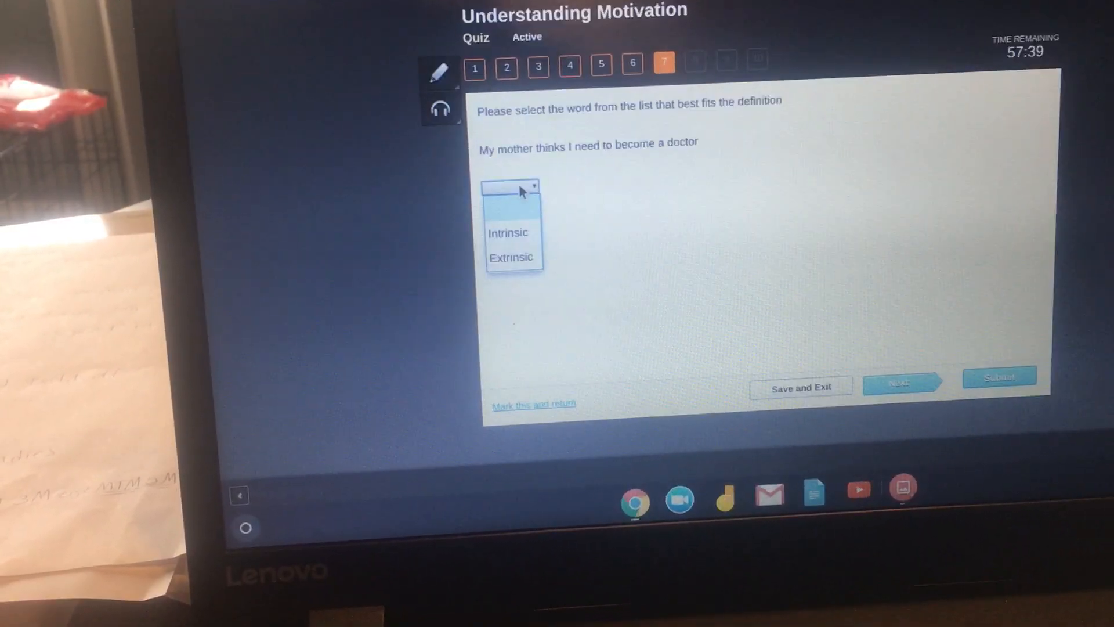
left_click(510, 256)
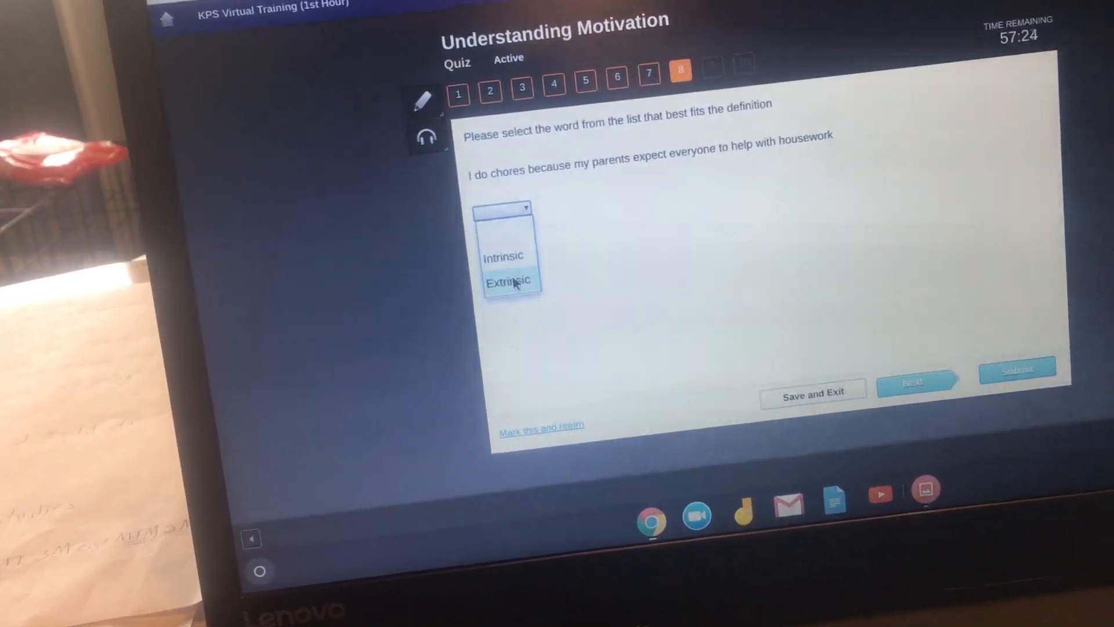
Answer question 8 as Extrinsic, complete questions 9 and 10 (true/false), and submit.
left_click(508, 282)
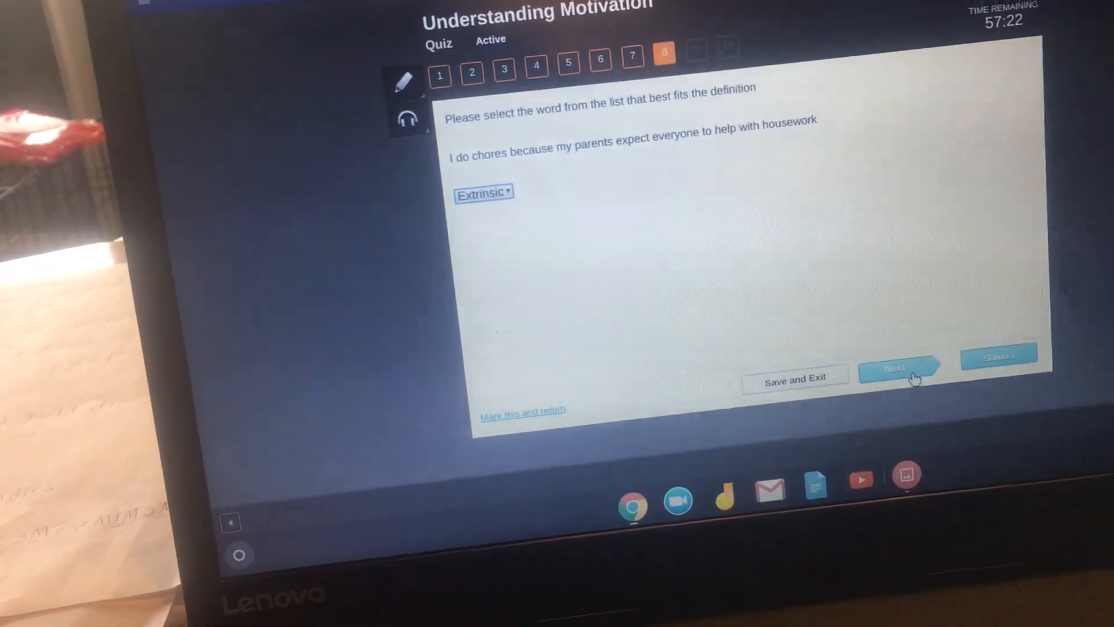
left_click(899, 371)
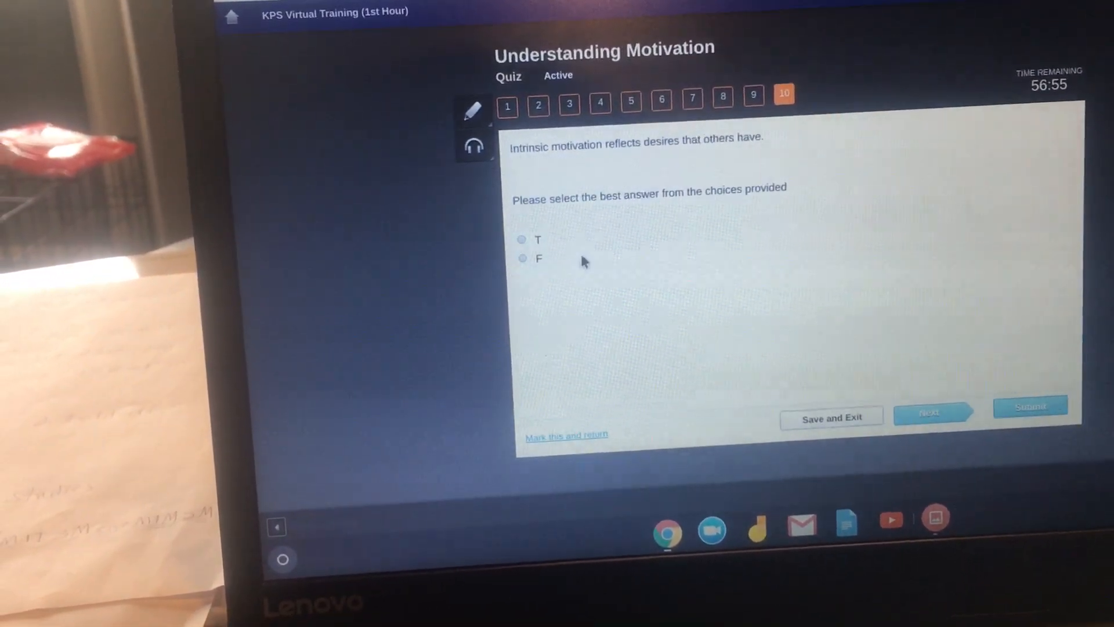
left_click(522, 259)
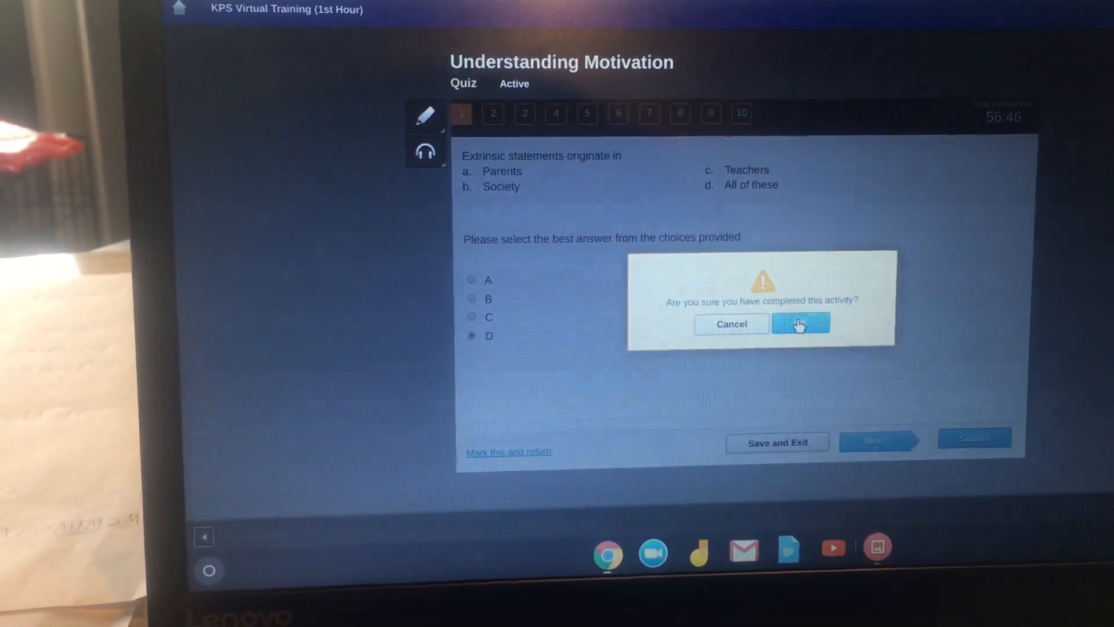
Confirm completion to submit the quiz, passing attempt 1 with 80%.
left_click(801, 323)
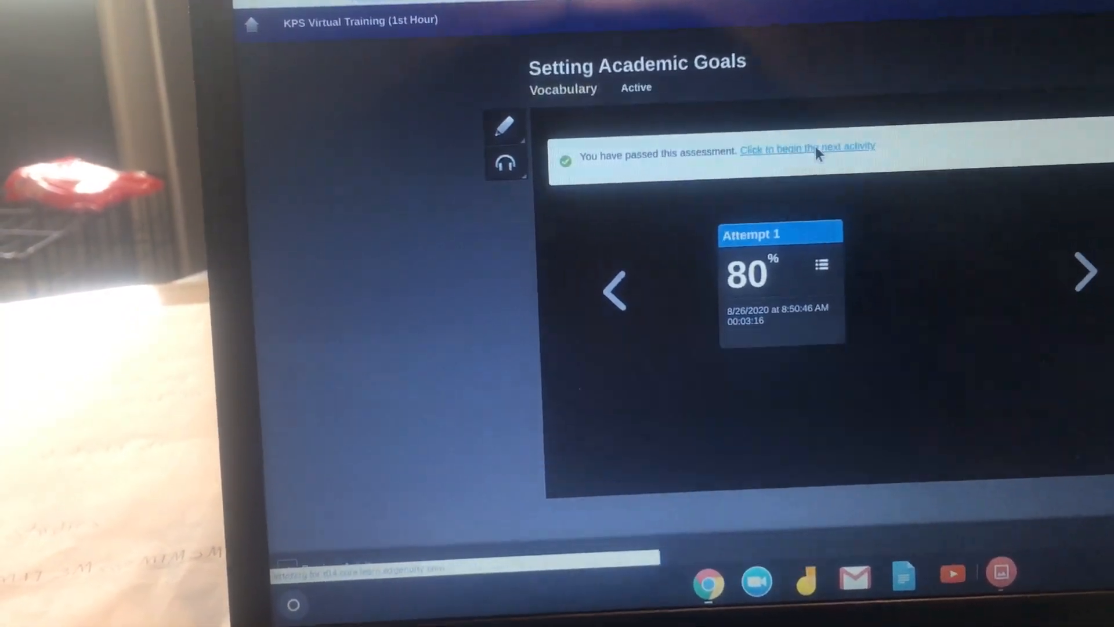
Begin the Setting Academic Goals vocabulary activity and advance from 'goal' to 'resource'.
left_click(809, 149)
type("goal")
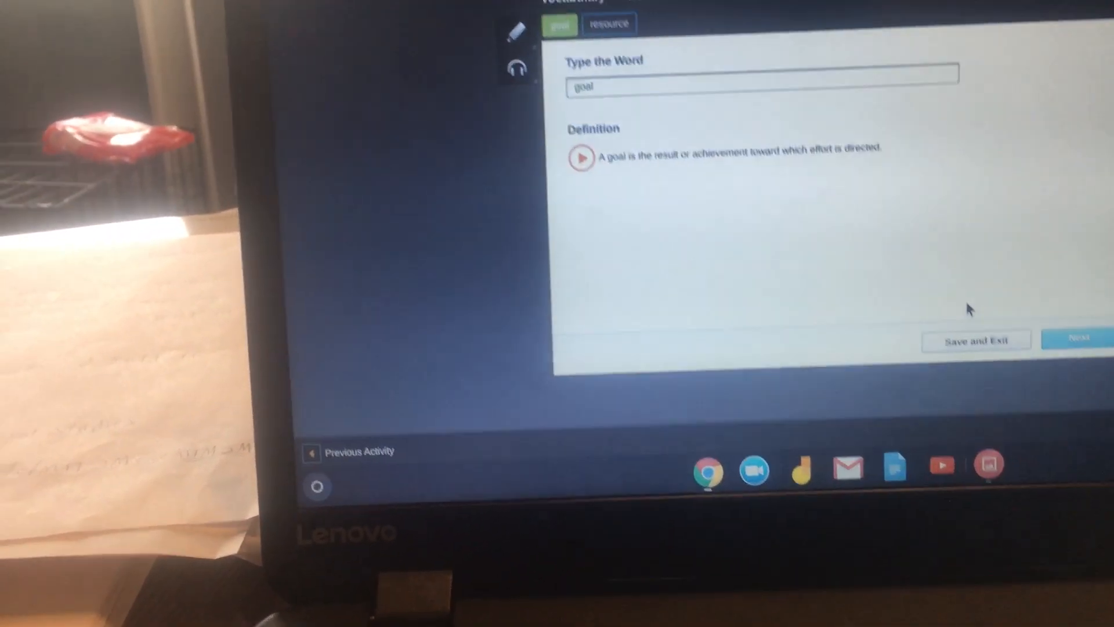
left_click(1078, 338)
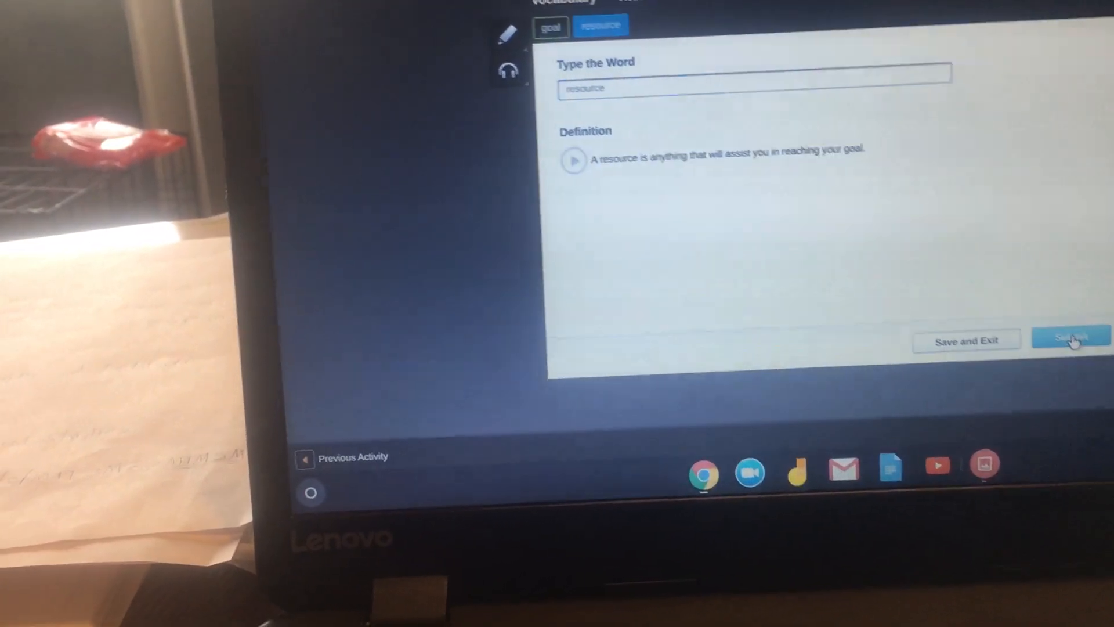